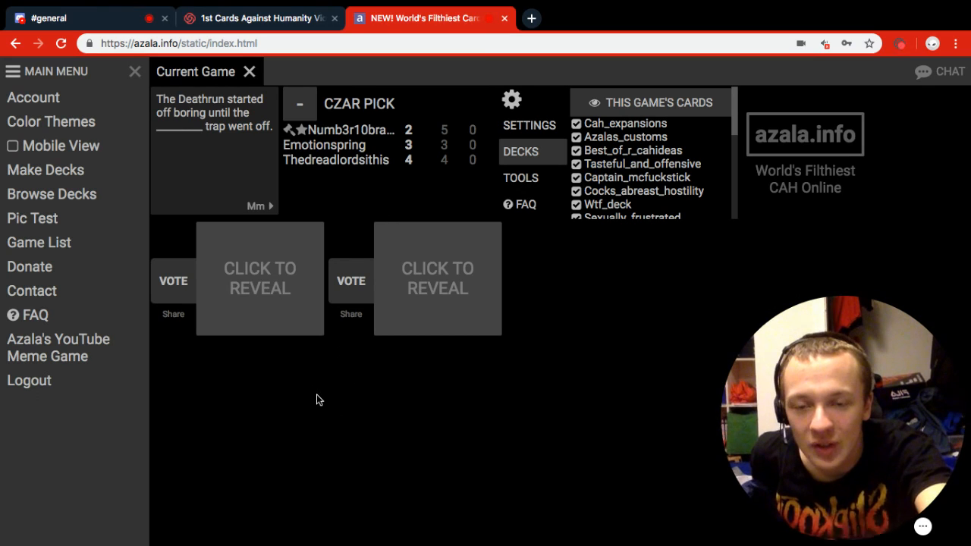
# - Flip over the two submitted answer cards for the Deathrun prompt
pyautogui.click(259, 278)
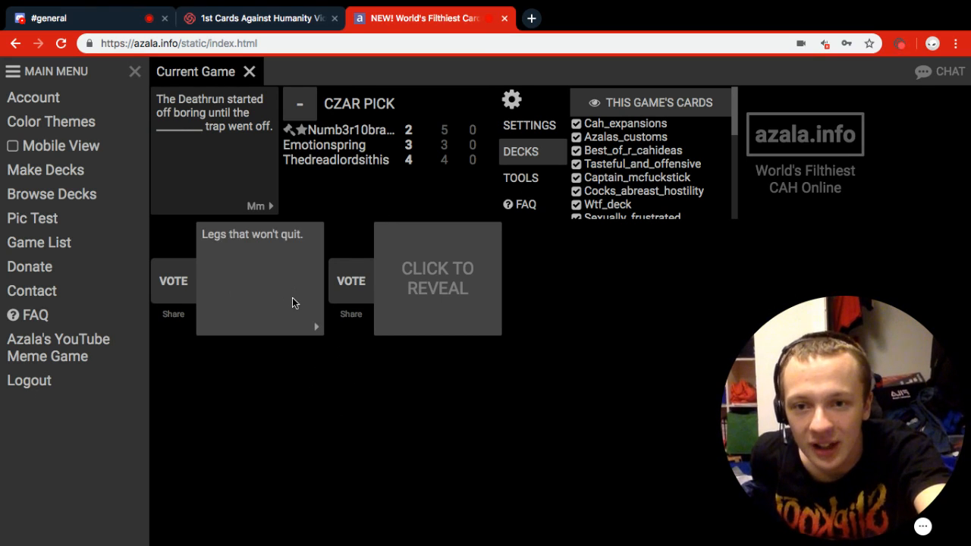
pyautogui.moveTo(294, 386)
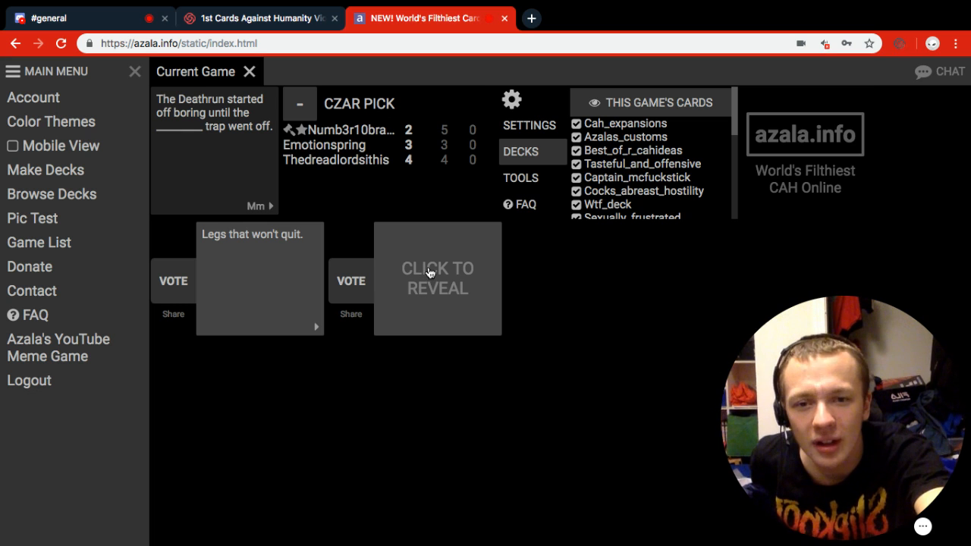
pyautogui.click(437, 278)
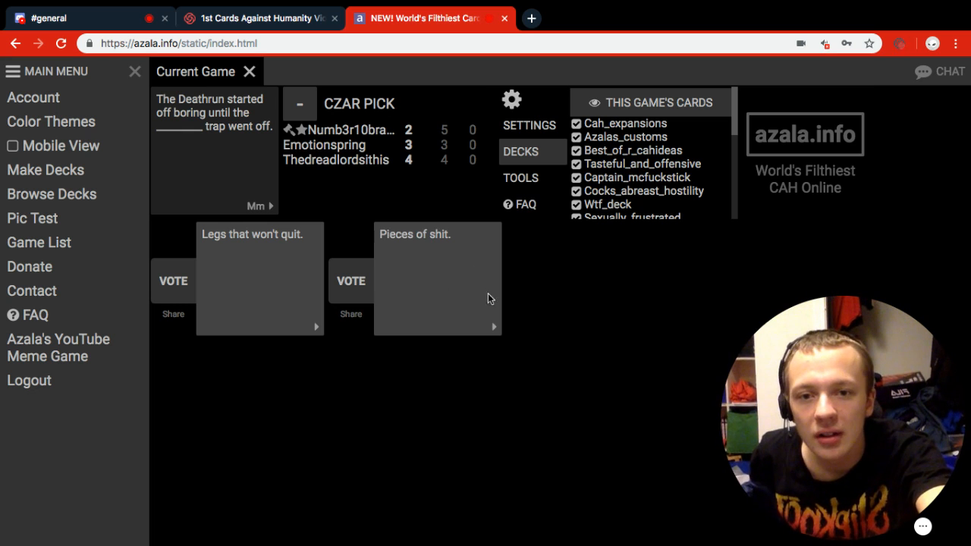
pyautogui.moveTo(567, 312)
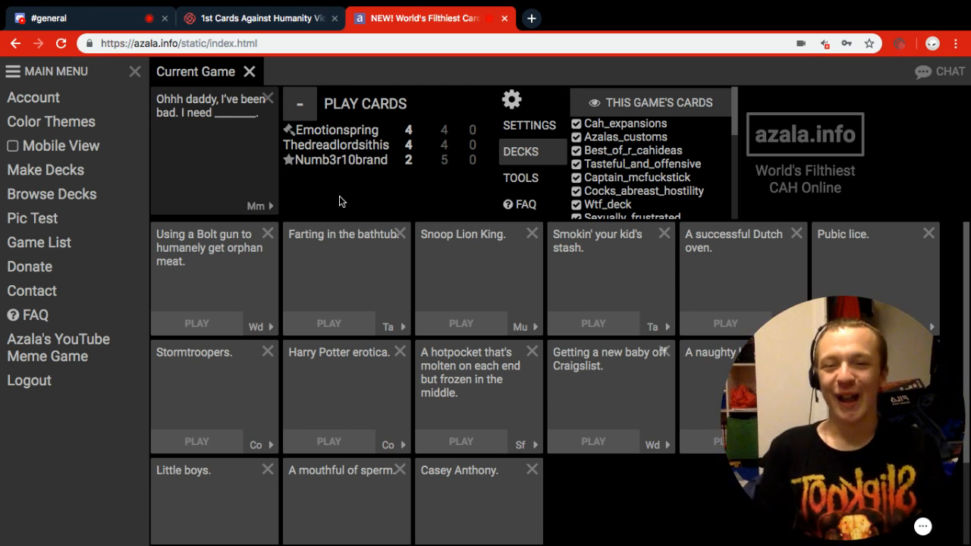
pyautogui.moveTo(398, 289)
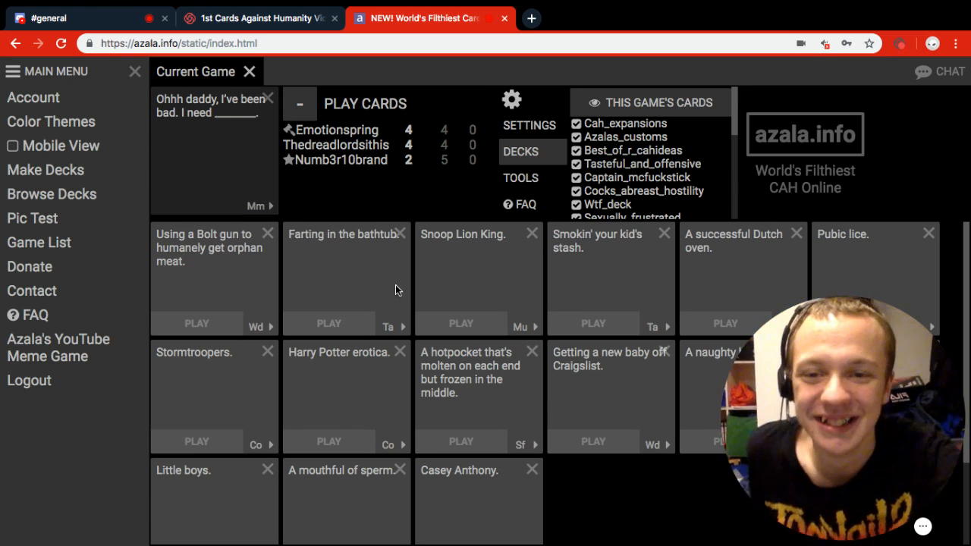
pyautogui.scroll(-3)
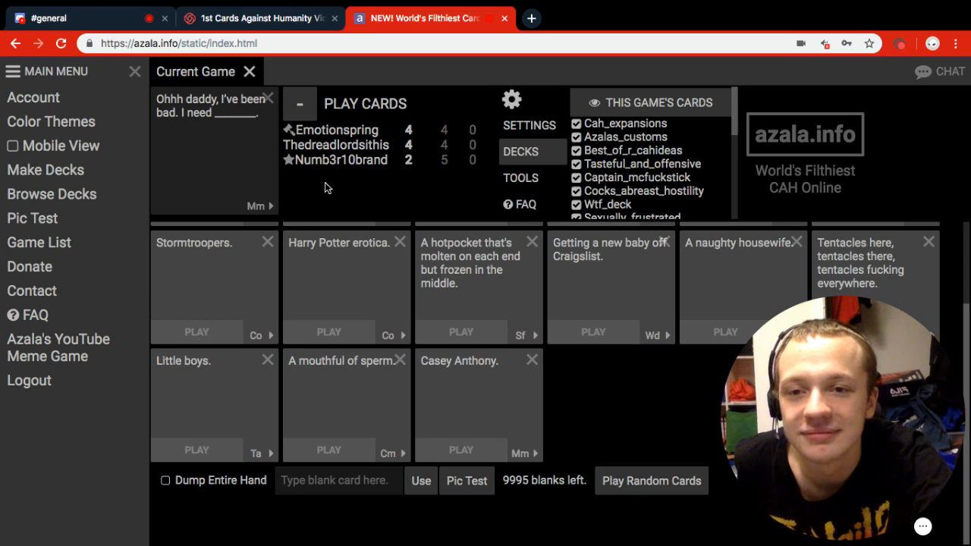
pyautogui.moveTo(255, 213)
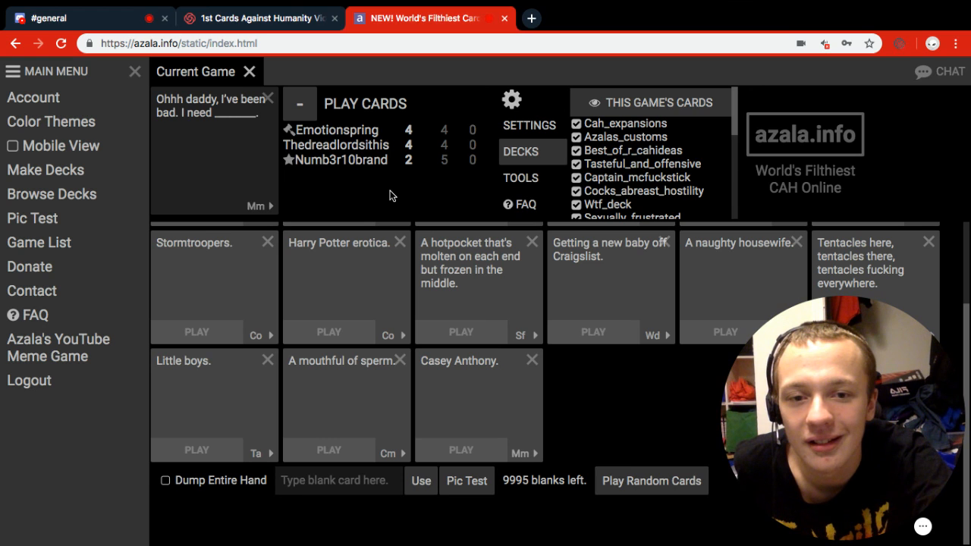
pyautogui.moveTo(411, 245)
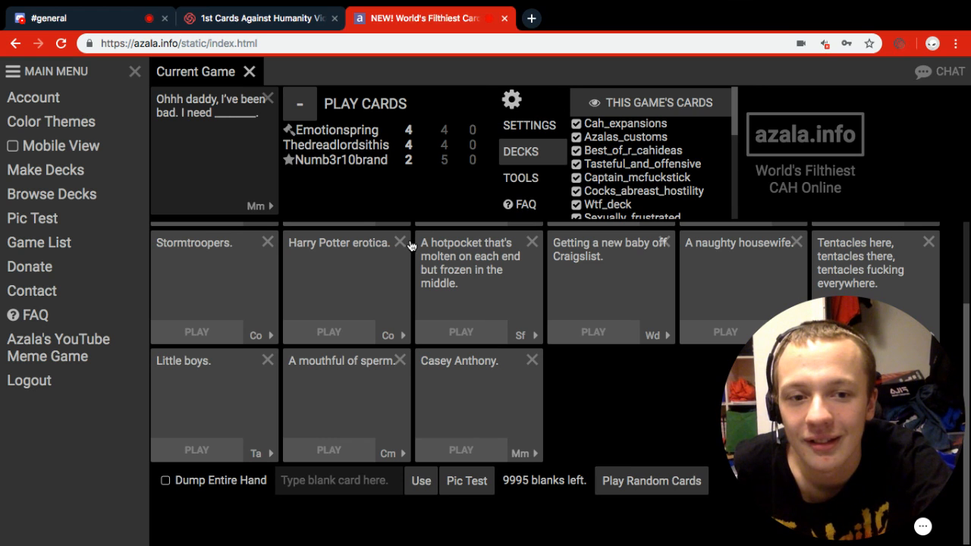
pyautogui.moveTo(444, 318)
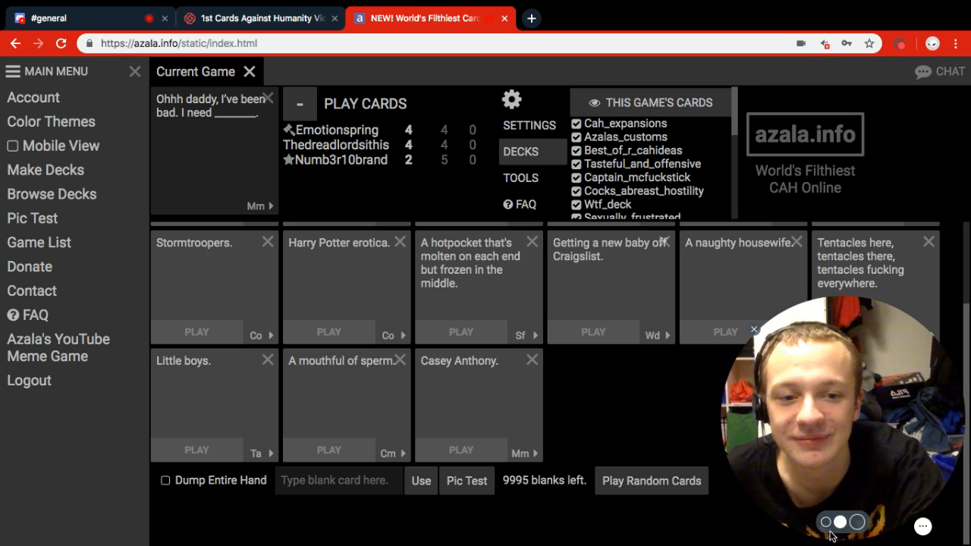
pyautogui.click(753, 329)
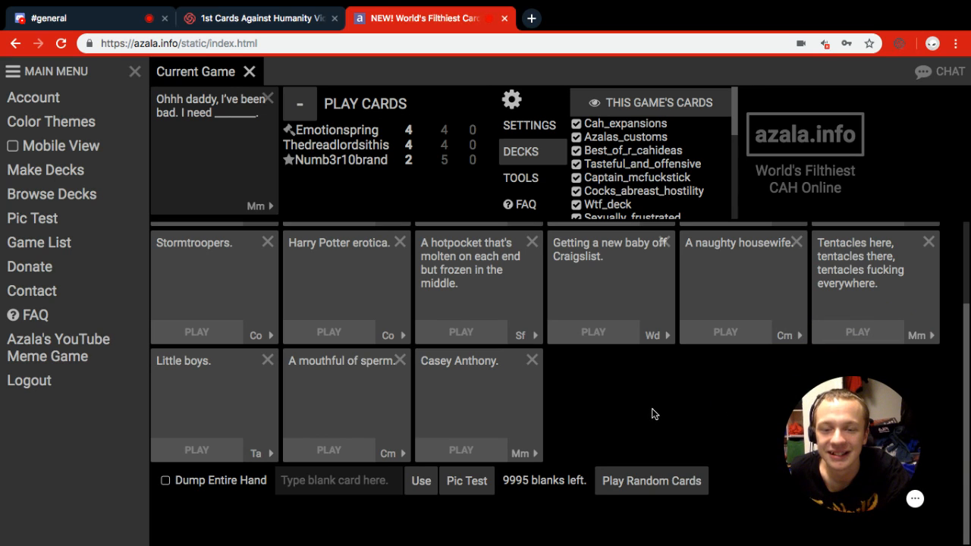
pyautogui.moveTo(650, 412)
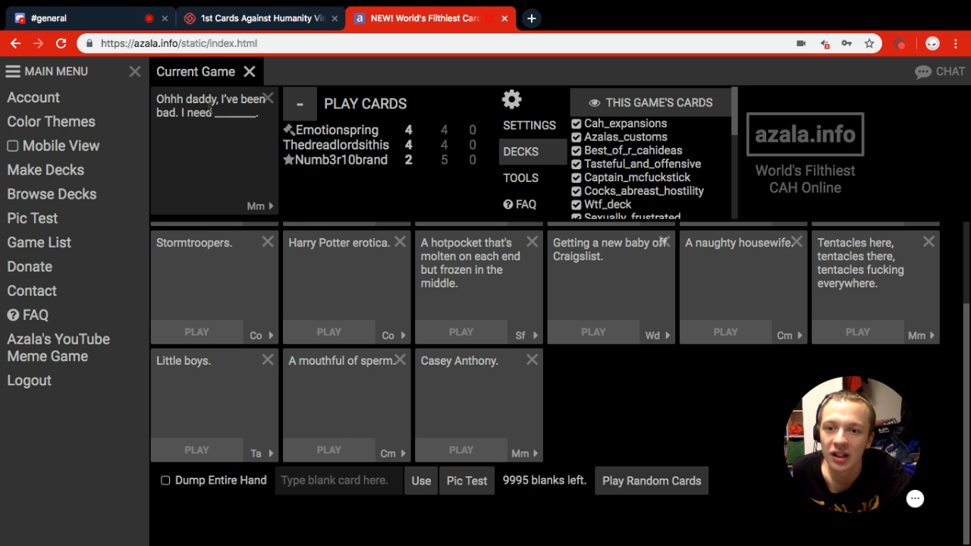
pyautogui.moveTo(265, 211)
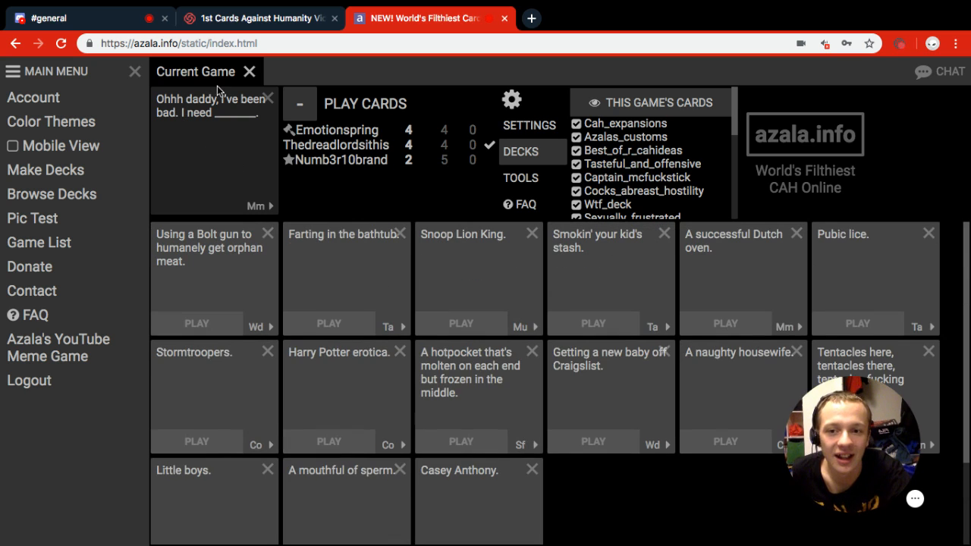
pyautogui.moveTo(266, 207)
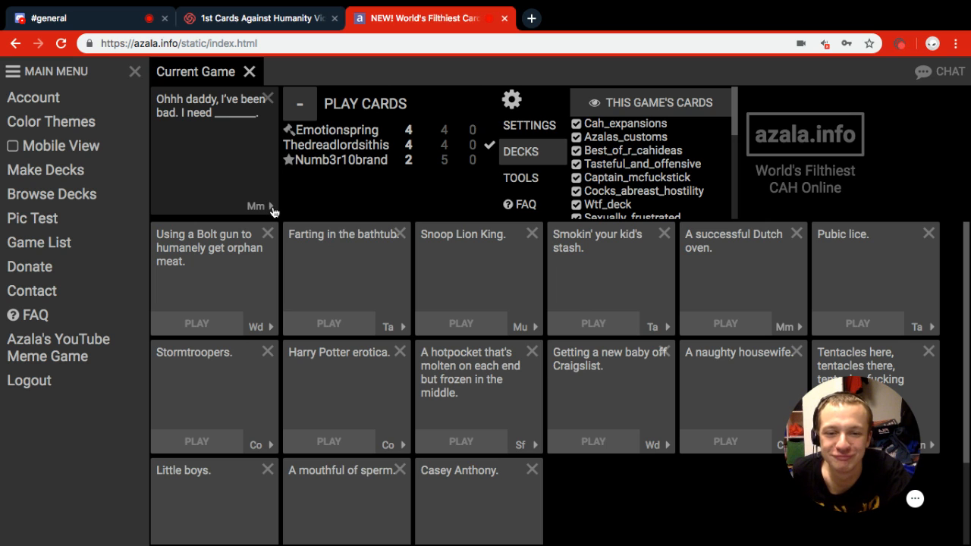
pyautogui.scroll(-3)
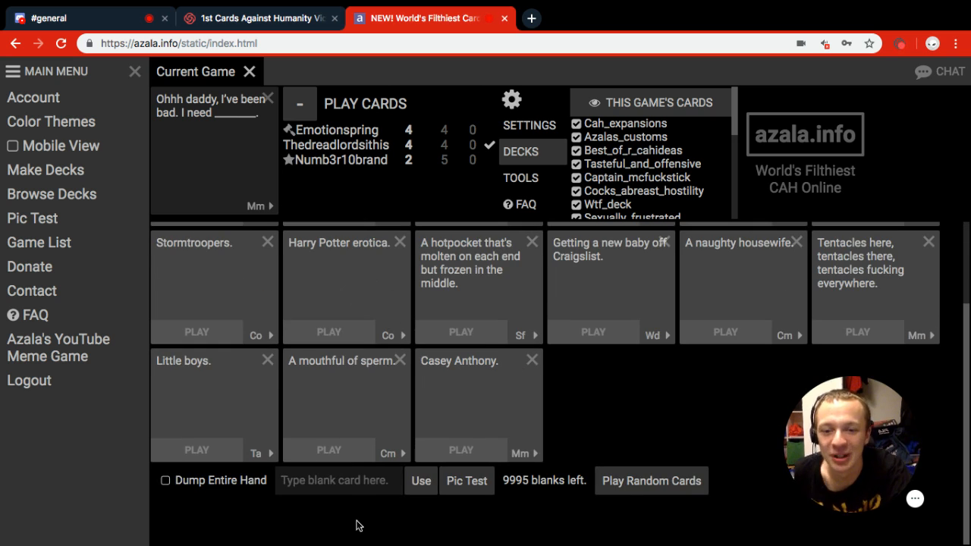
# - Write 'The Blade Of' into the custom blank card for the Ohhh daddy prompt
pyautogui.click(336, 480)
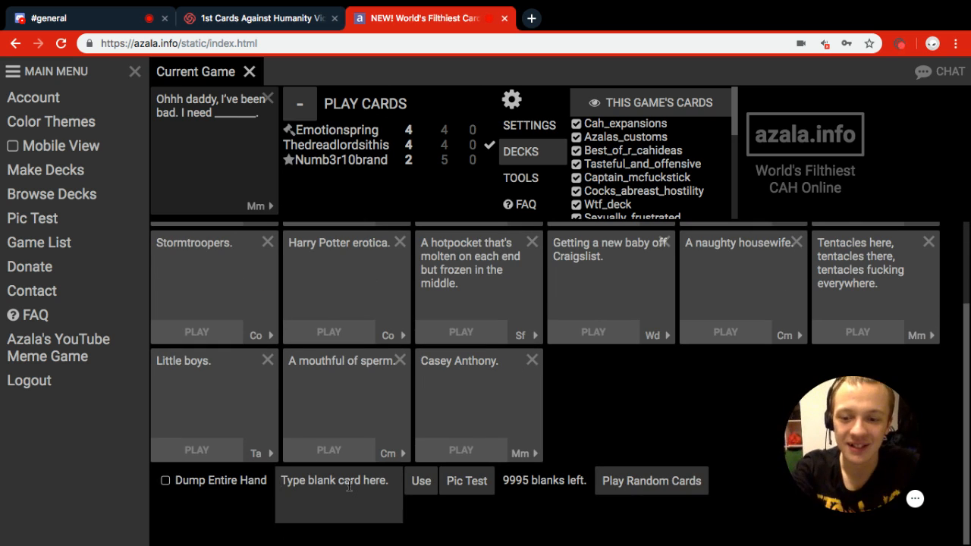
pyautogui.write('The')
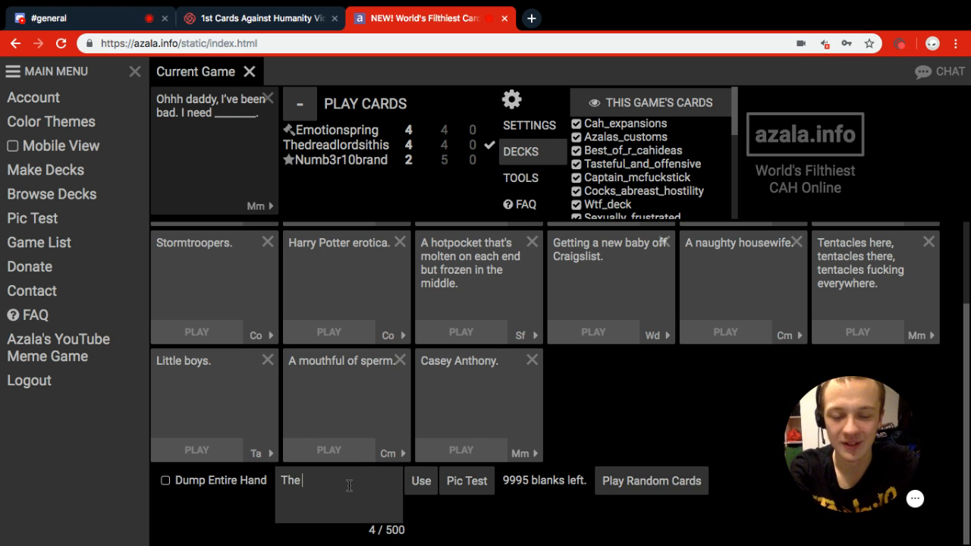
pyautogui.write('Blade Of')
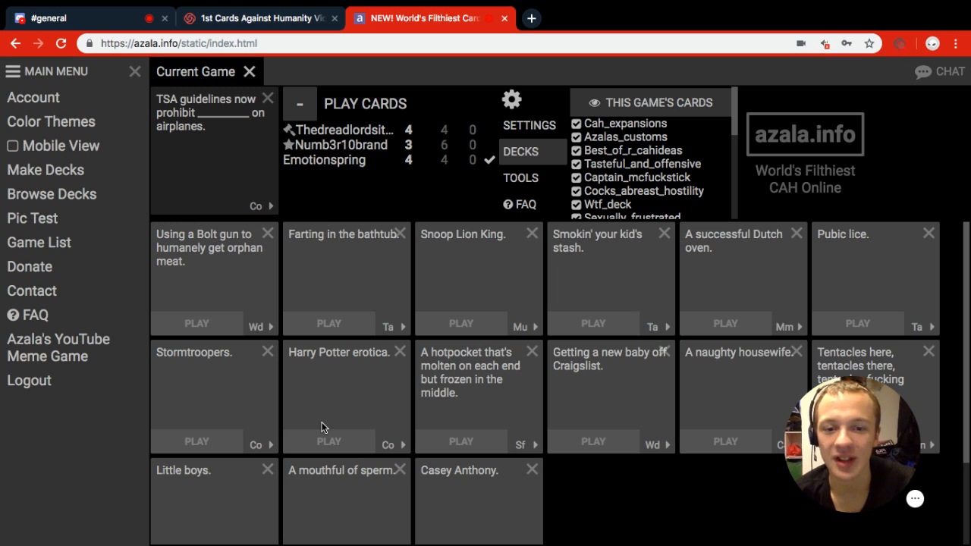
# - Write 'Astr and Burnt Corp' into the blank card for the TSA prompt
pyautogui.scroll(-3)
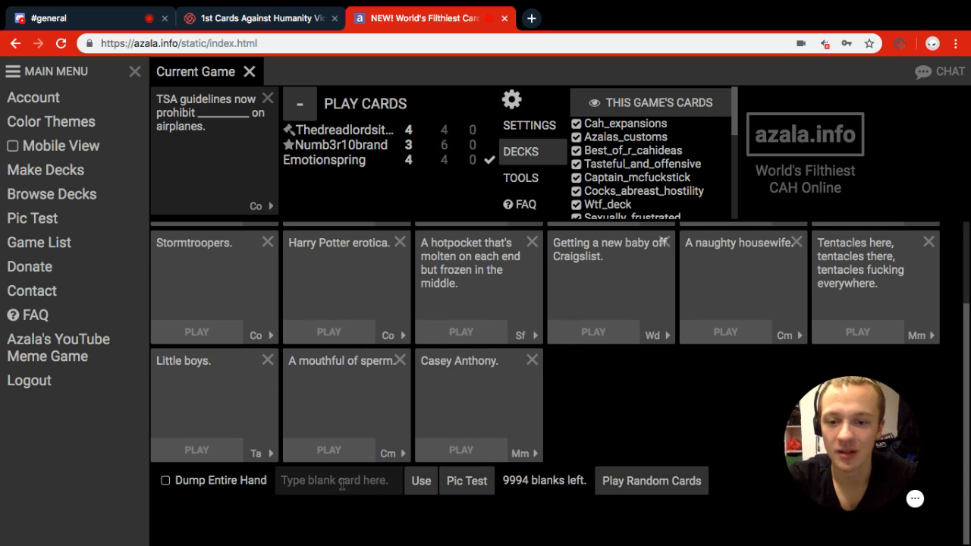
pyautogui.write("Astrid's Dead")
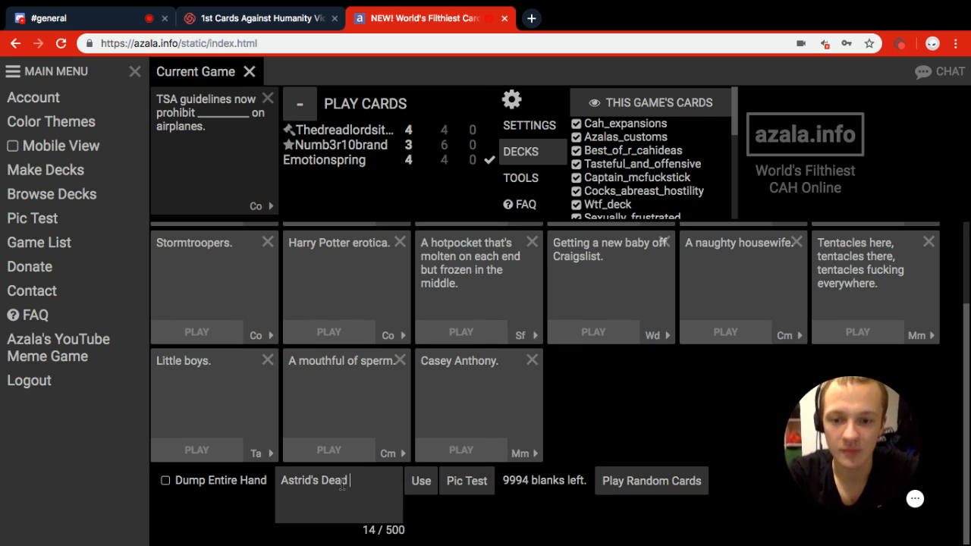
pyautogui.write('and B')
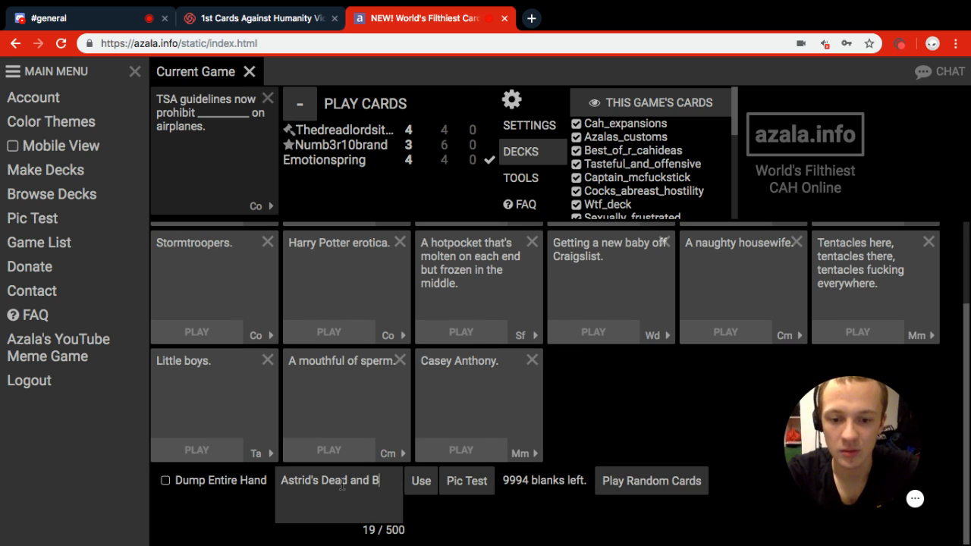
pyautogui.write('urnt Corp')
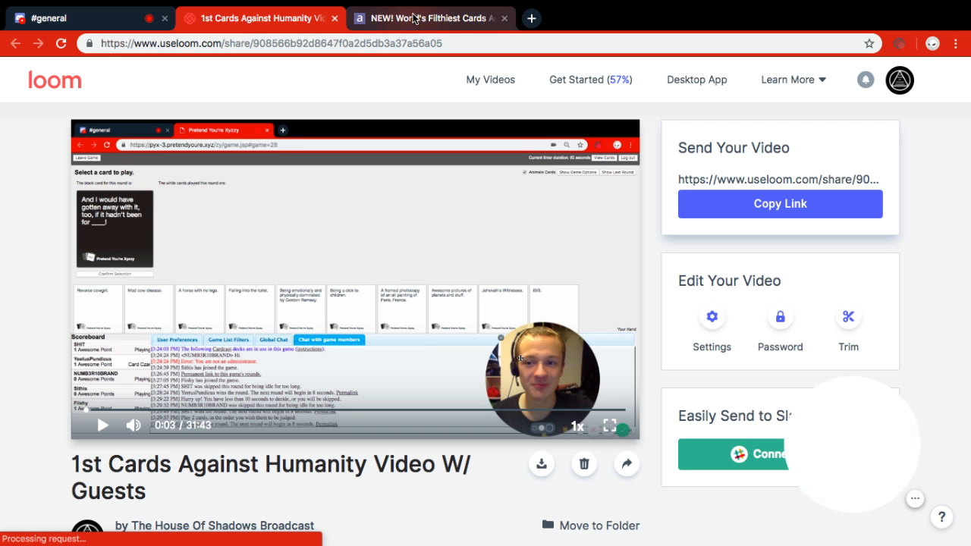
# - Switch from the Loom page back to the azala.info game tab
pyautogui.click(429, 18)
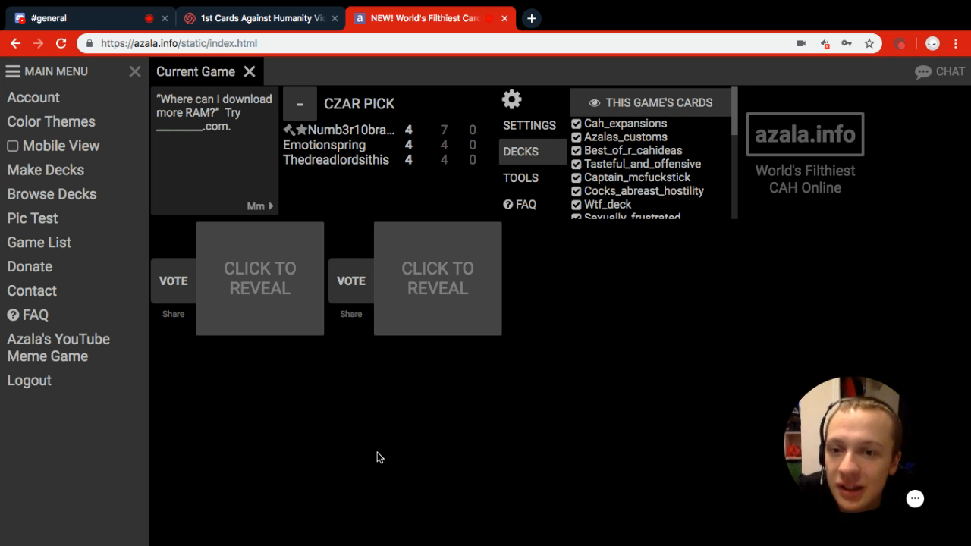
pyautogui.moveTo(281, 288)
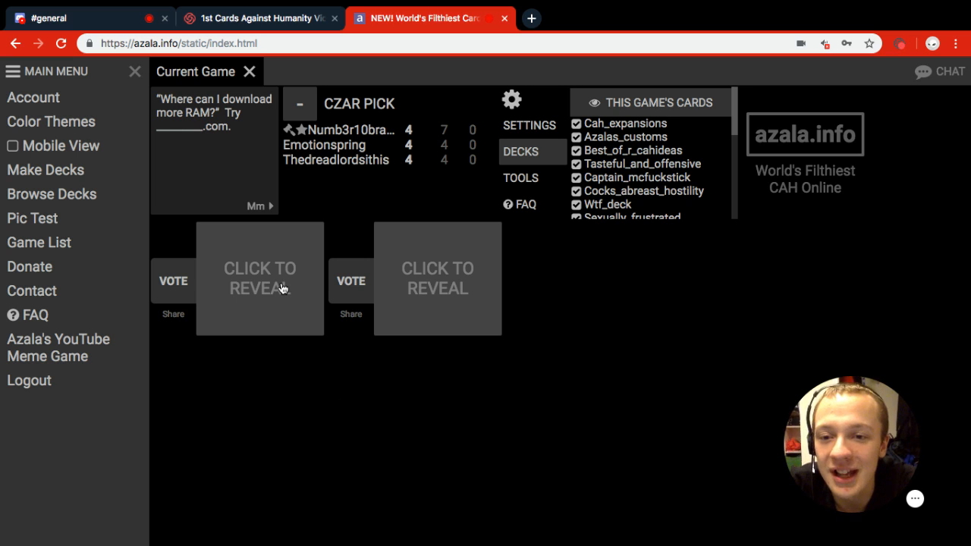
# - Flip over the two submitted answer cards for the RAM prompt
pyautogui.click(259, 278)
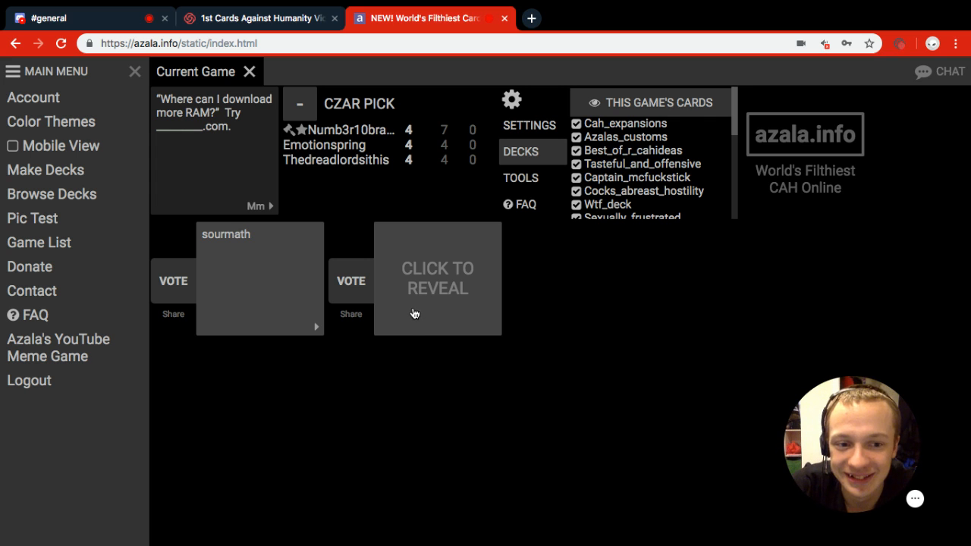
pyautogui.click(437, 278)
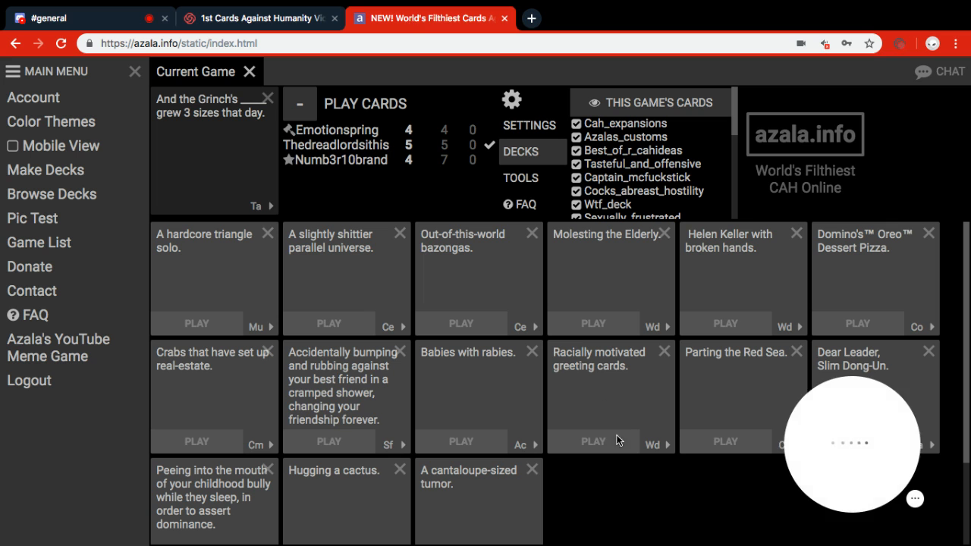
pyautogui.scroll(-3)
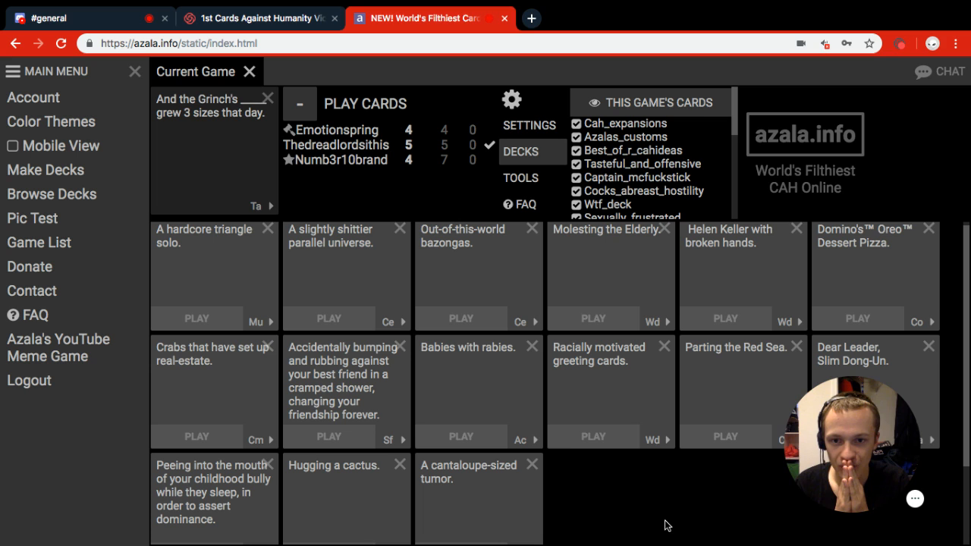
# - Write 'Dong' into the custom blank card for the Grinch prompt
pyautogui.scroll(-3)
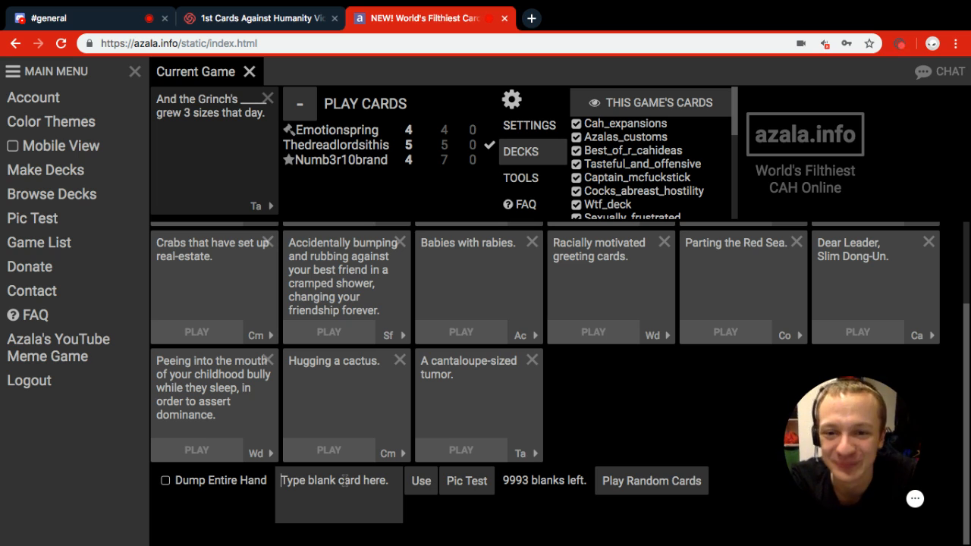
pyautogui.moveTo(491, 519)
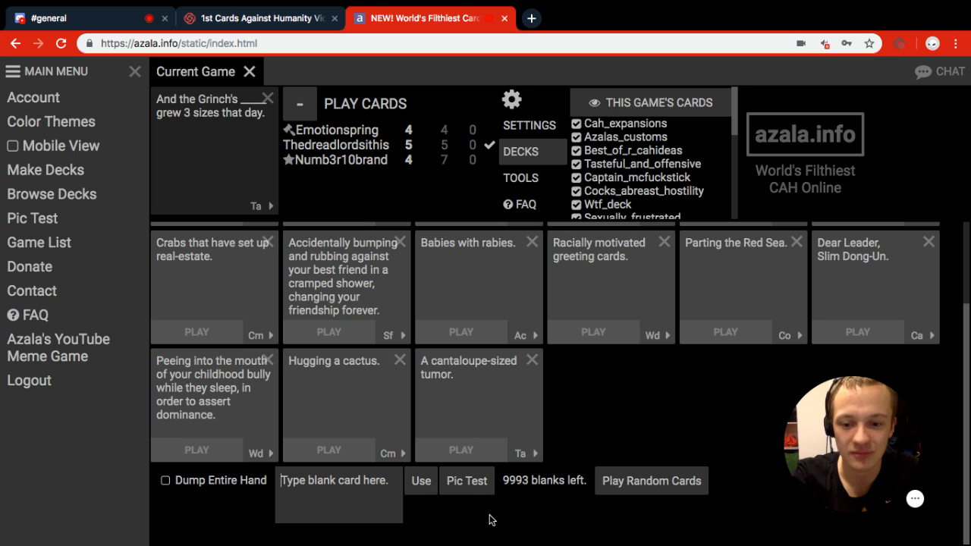
pyautogui.write('Dong')
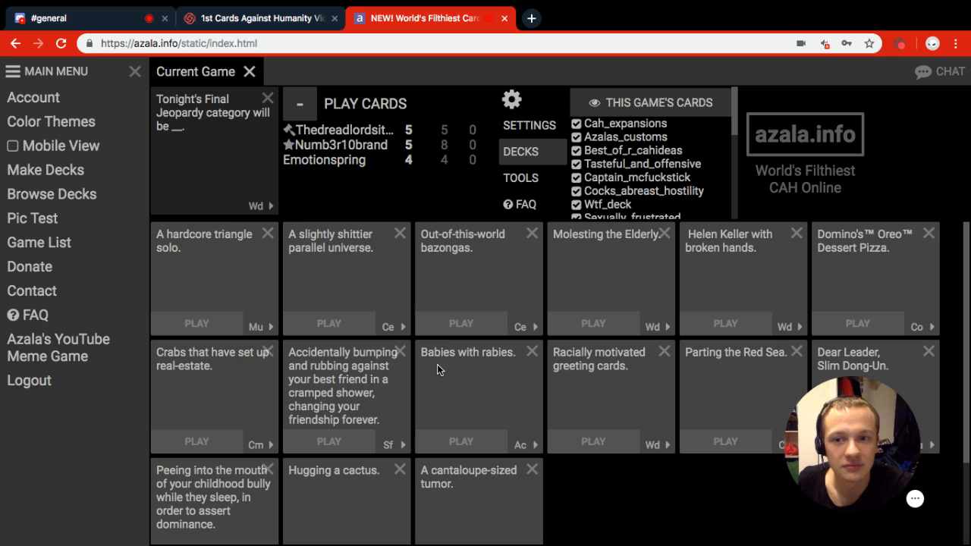
pyautogui.moveTo(358, 211)
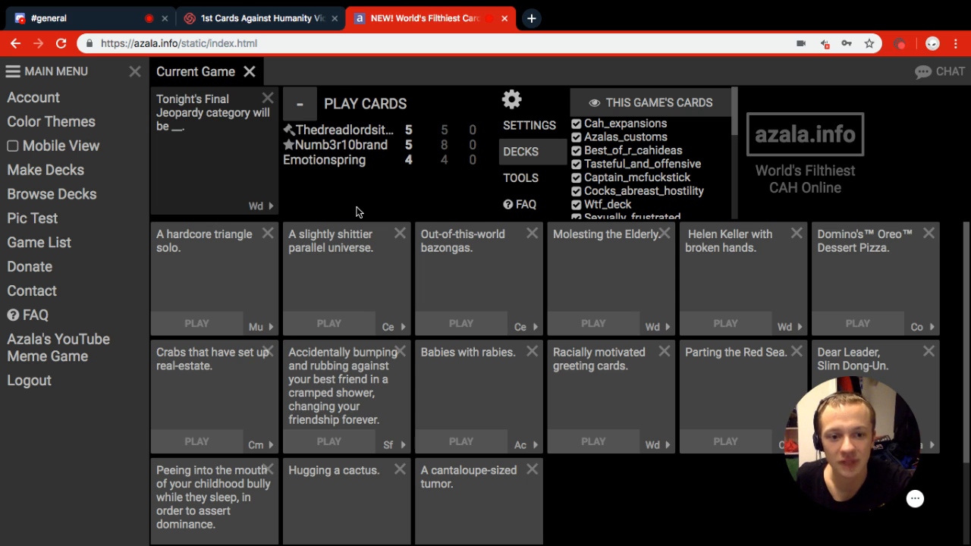
# - Scroll down to the blank card box while the round's prompt cycles
pyautogui.scroll(-3)
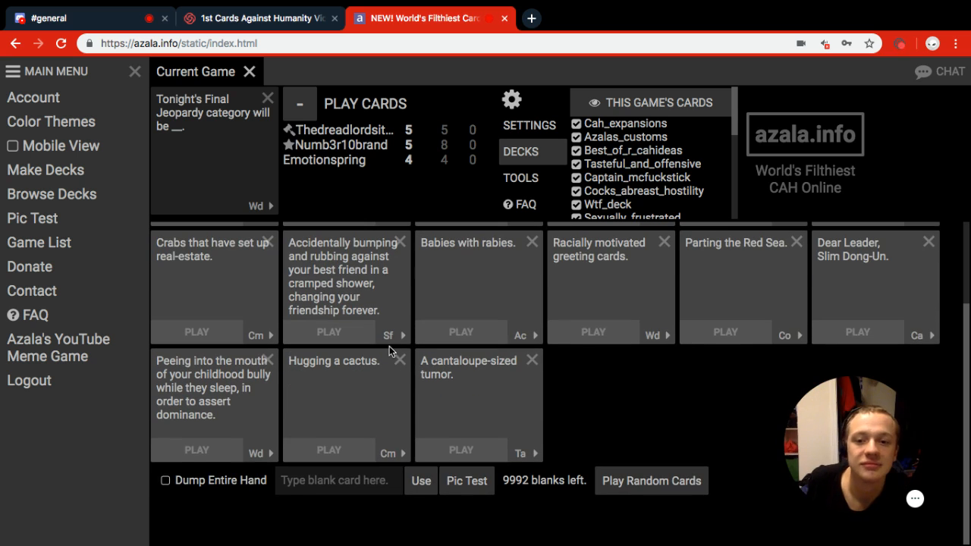
pyautogui.moveTo(256, 144)
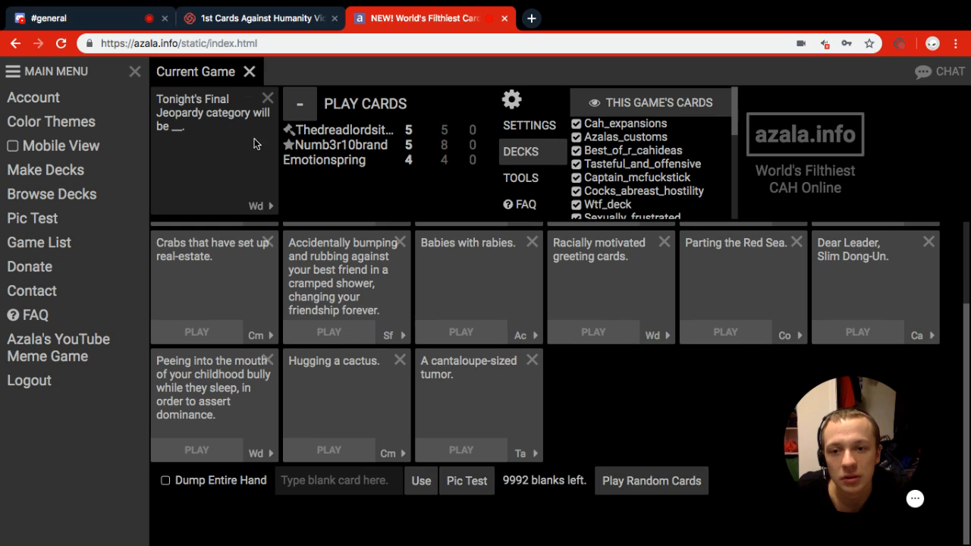
pyautogui.moveTo(261, 97)
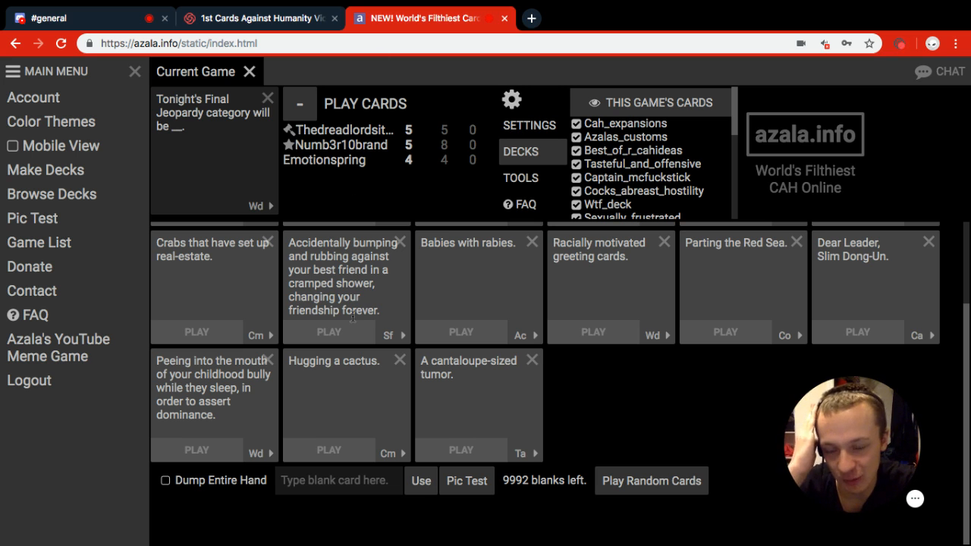
pyautogui.moveTo(349, 340)
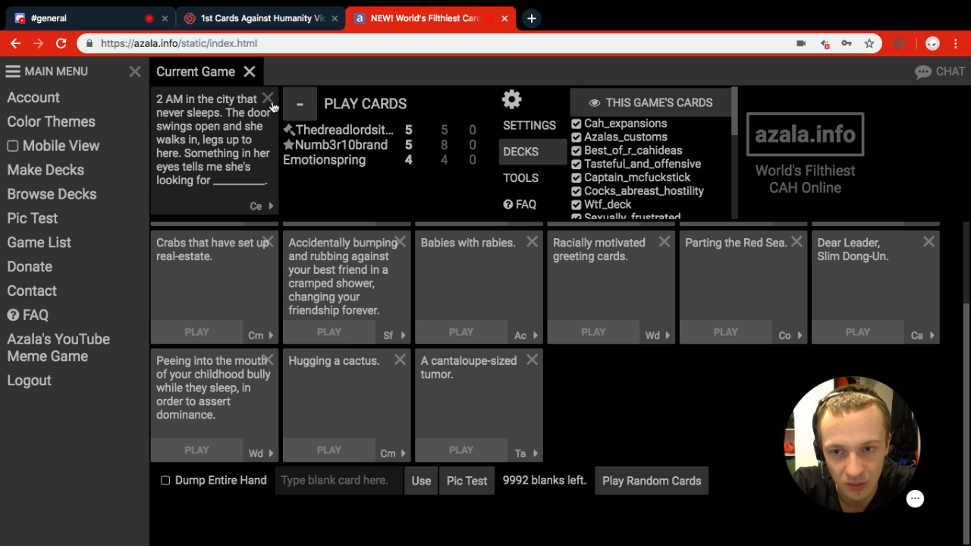
pyautogui.moveTo(267, 94)
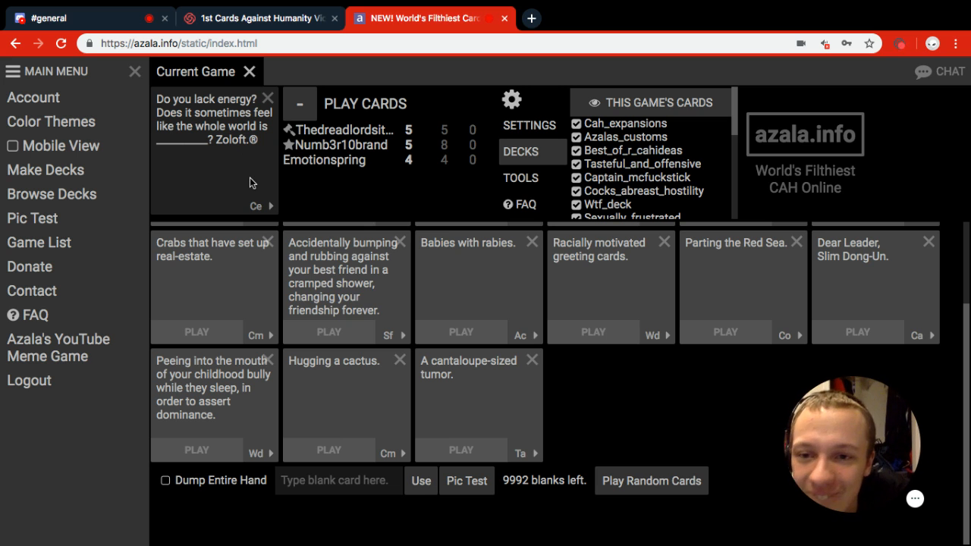
pyautogui.moveTo(433, 341)
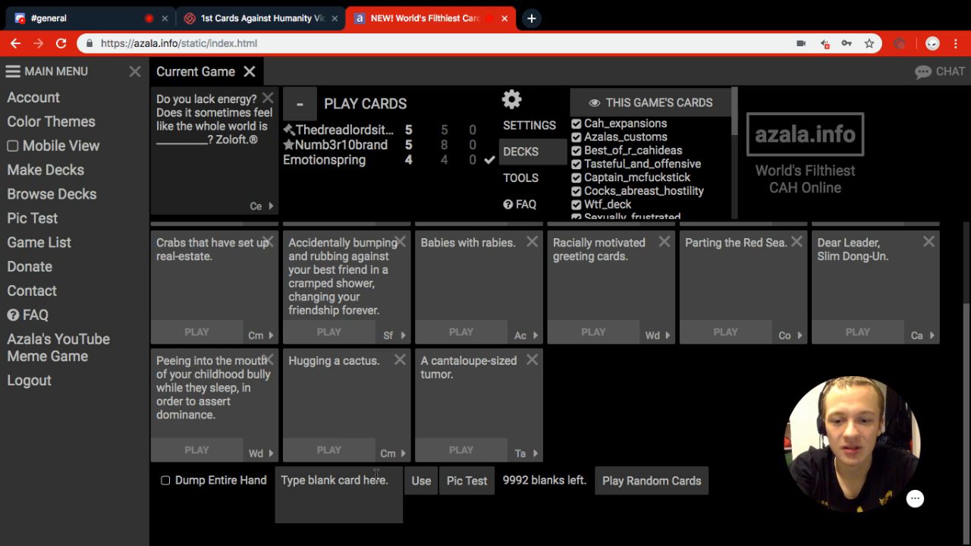
# - Submit 'Ridded with damn' as the custom blank card for the Zoloft prompt
pyautogui.write('Ridded with the filth of the')
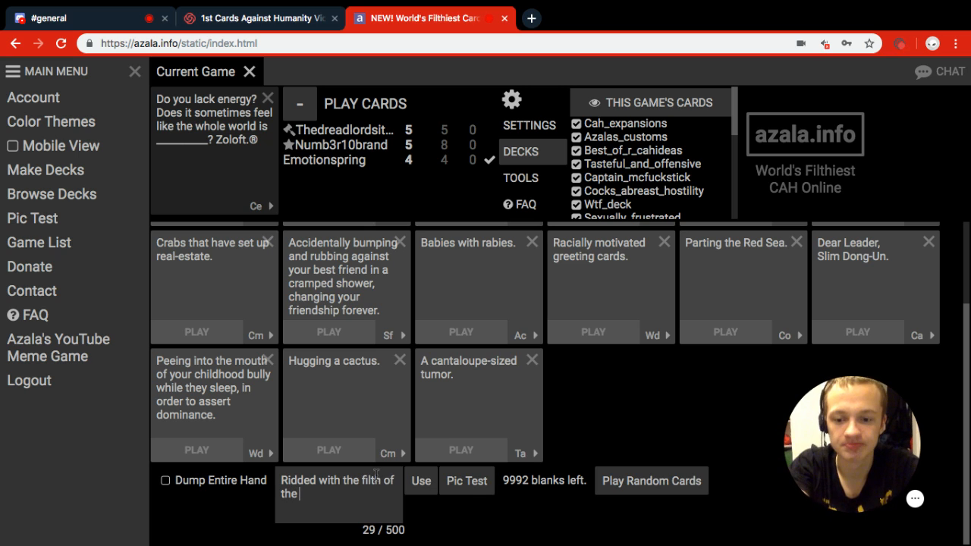
pyautogui.write('da')
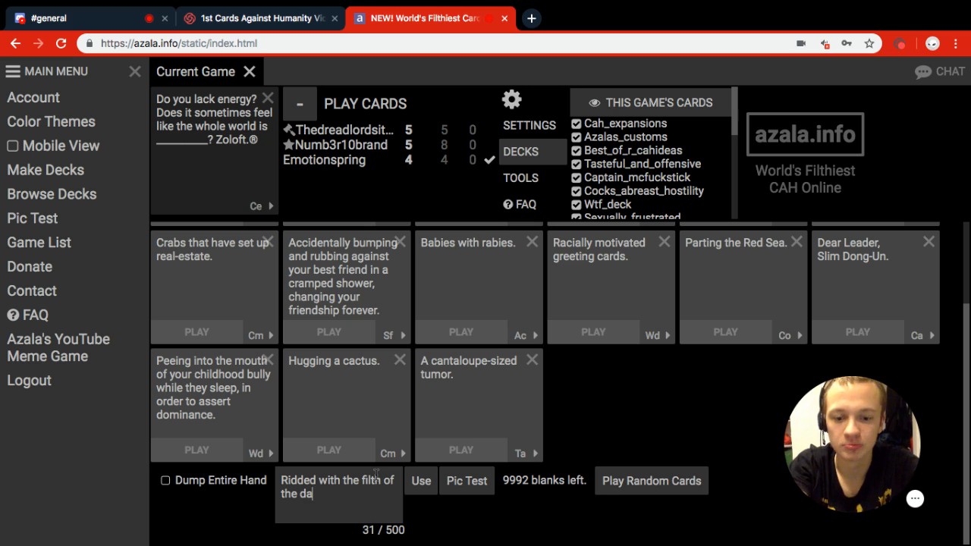
pyautogui.write('mned Empir')
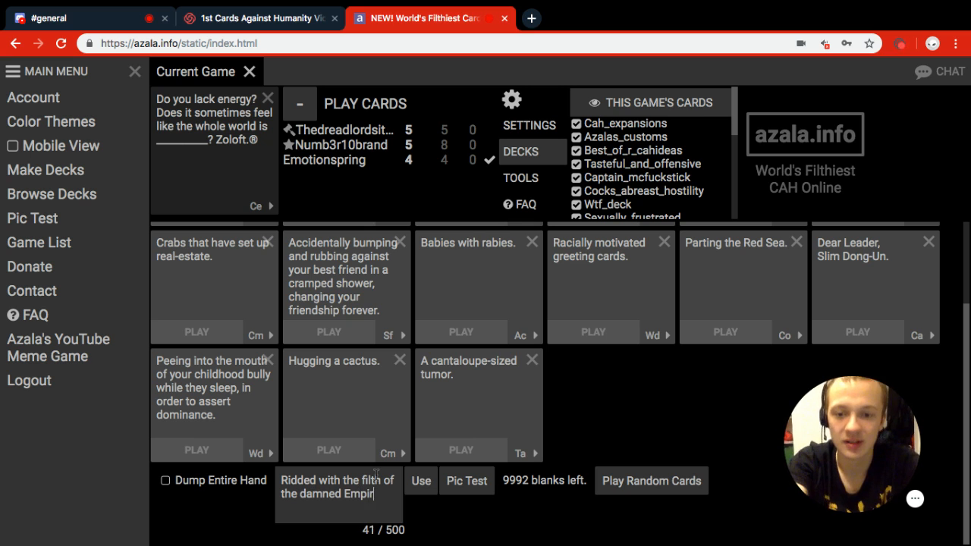
pyautogui.click(420, 480)
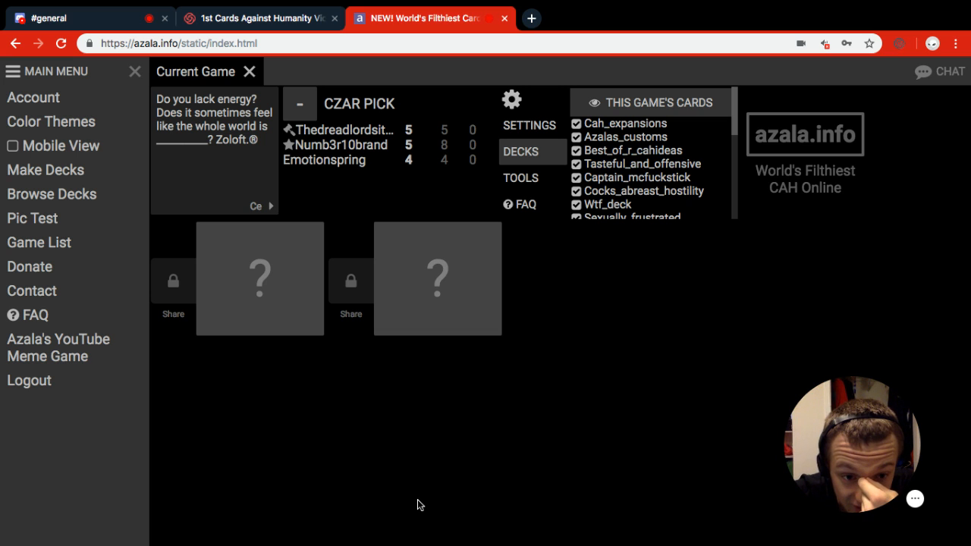
# - Bring up the Discord #general channel while the czar picks
pyautogui.click(259, 279)
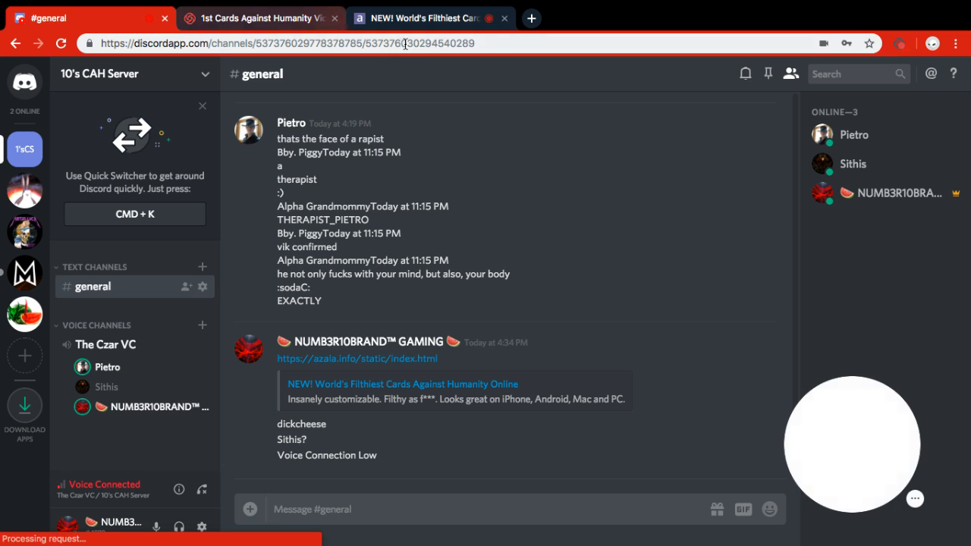
# - Switch from Discord back to the azala.info game tab
pyautogui.click(438, 16)
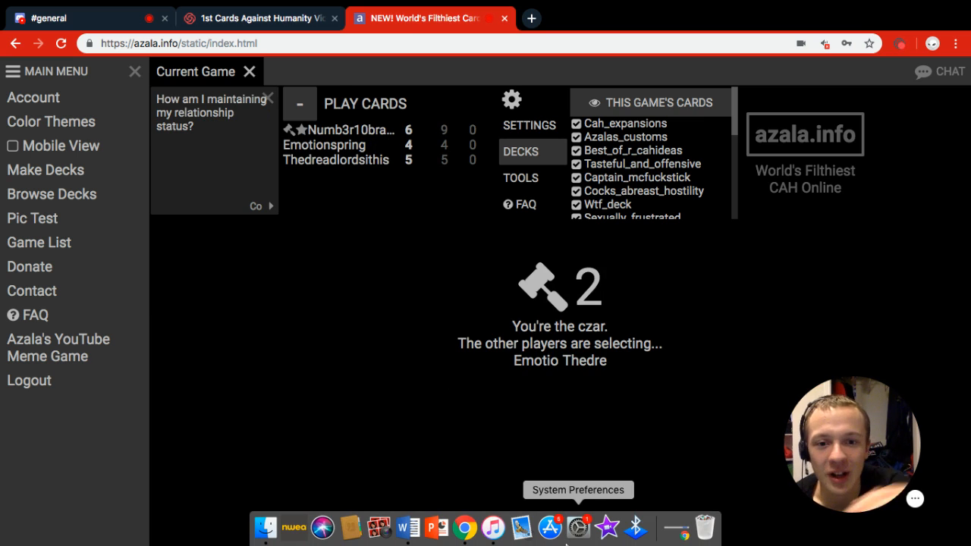
pyautogui.moveTo(268, 100)
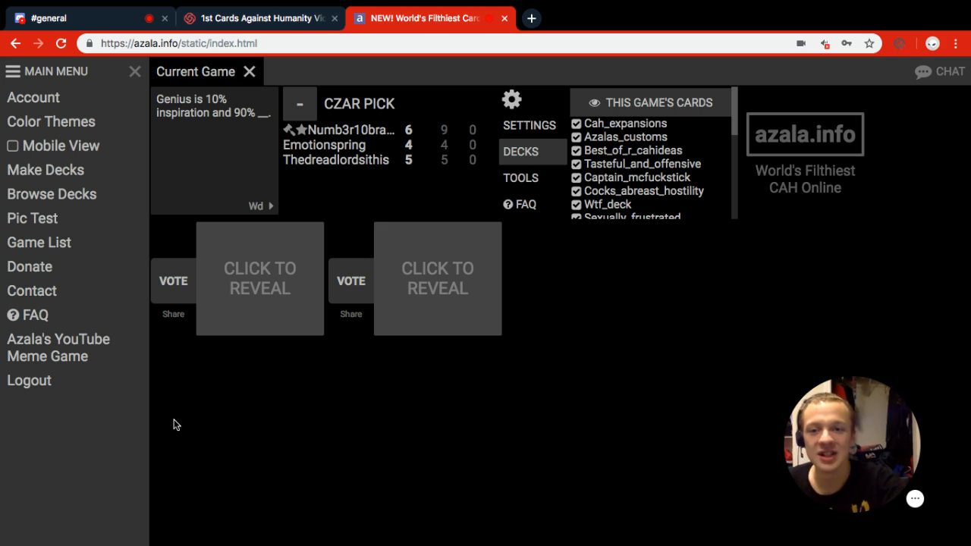
pyautogui.moveTo(376, 255)
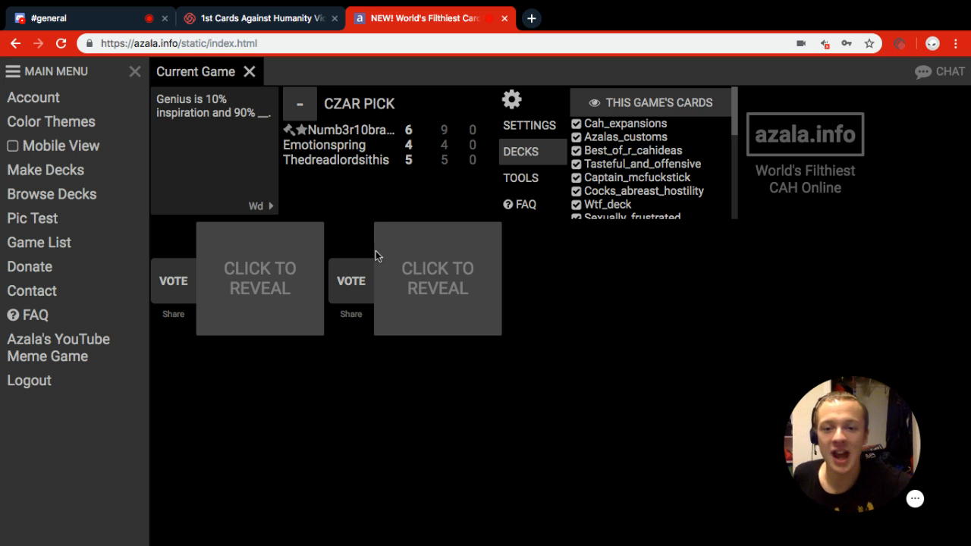
# - Reveal both Genius answers and vote for 'A long, throbbing ding-donger.' as winner
pyautogui.click(437, 279)
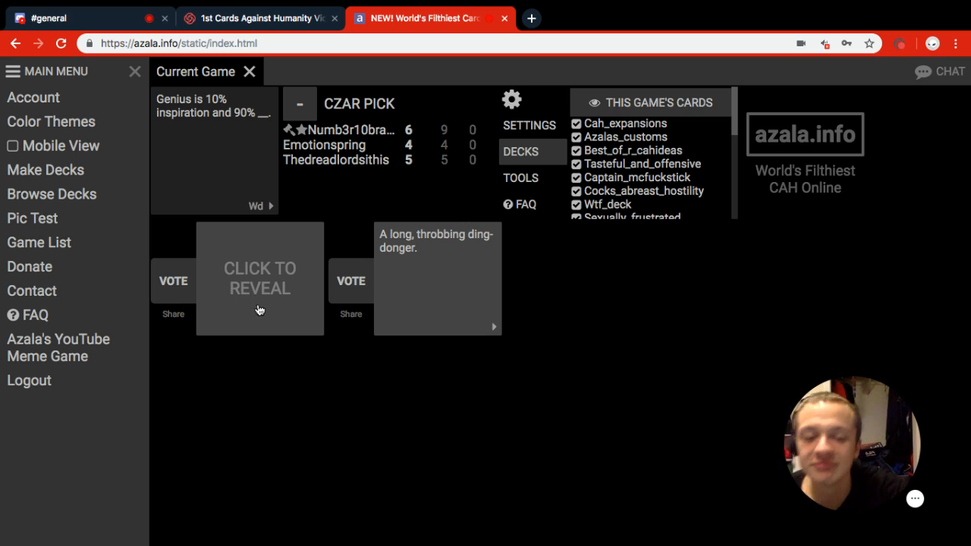
pyautogui.moveTo(255, 309)
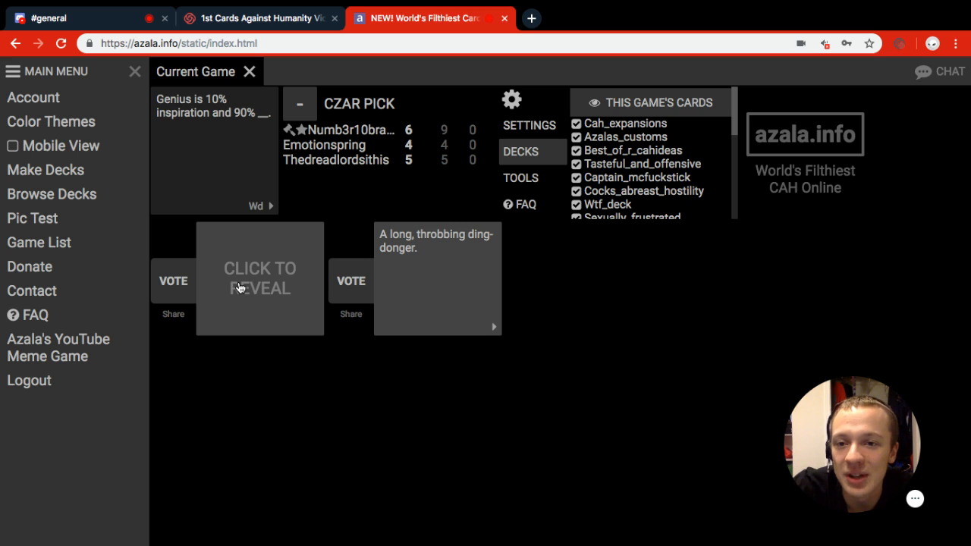
pyautogui.click(259, 278)
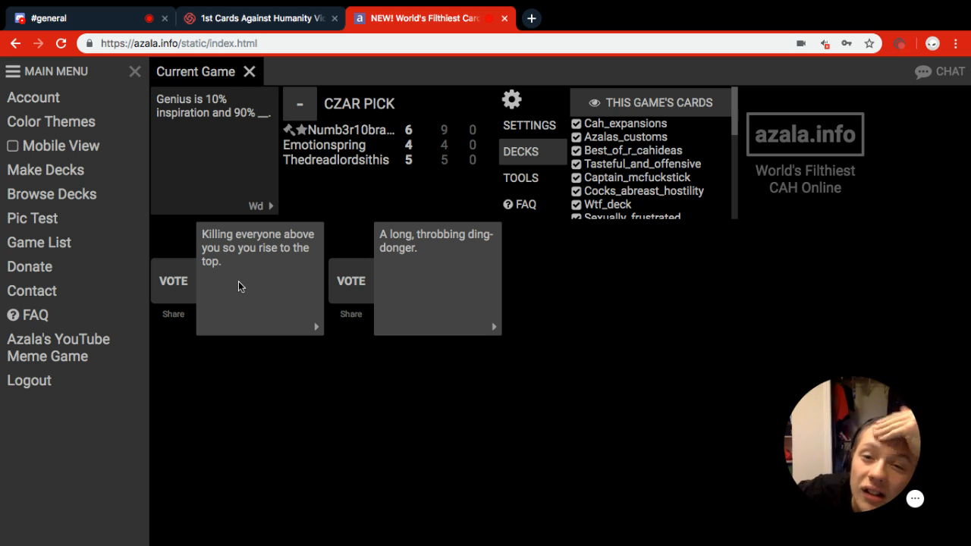
pyautogui.moveTo(317, 333)
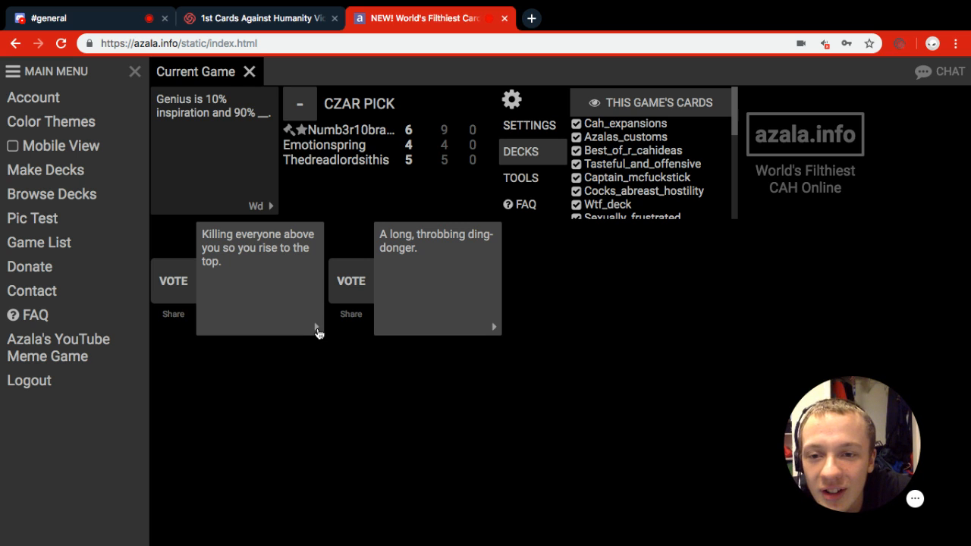
pyautogui.moveTo(273, 213)
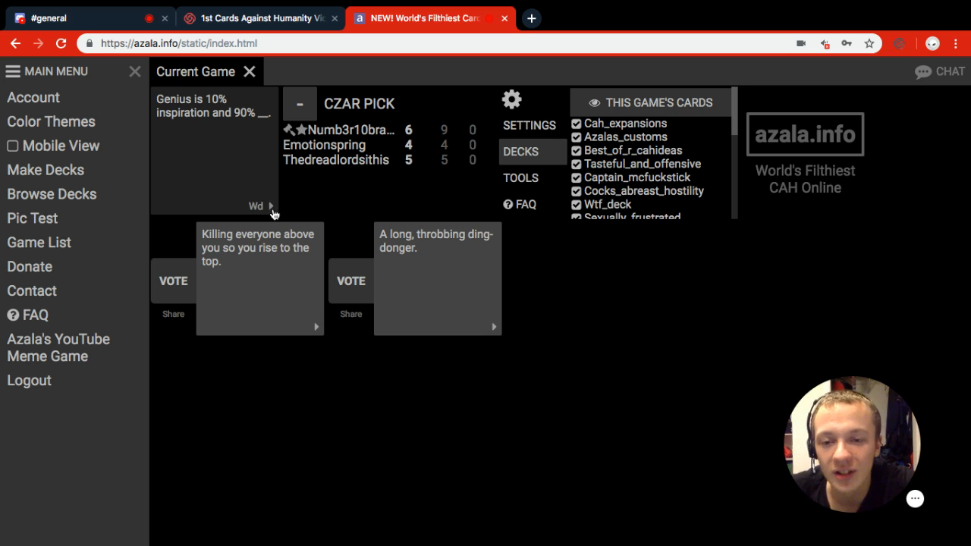
pyautogui.moveTo(292, 285)
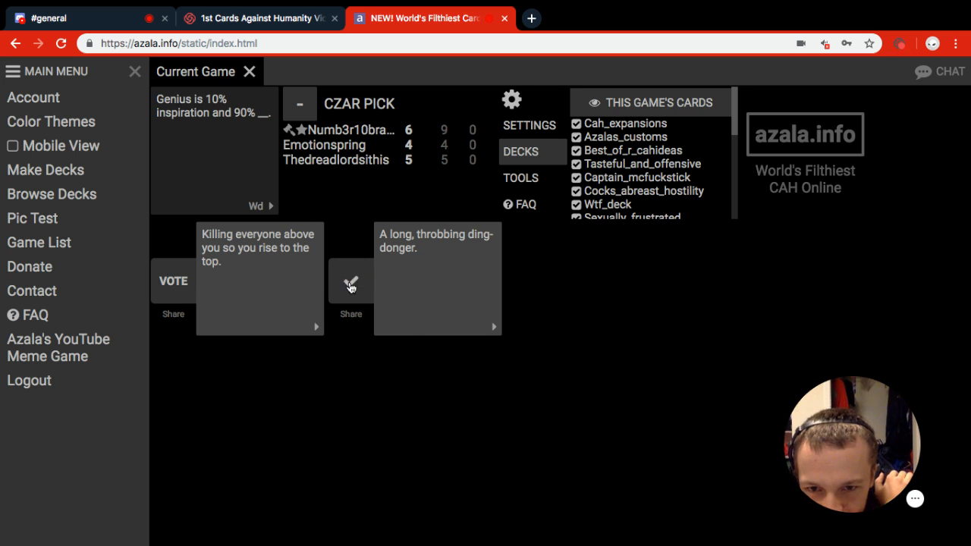
pyautogui.click(351, 280)
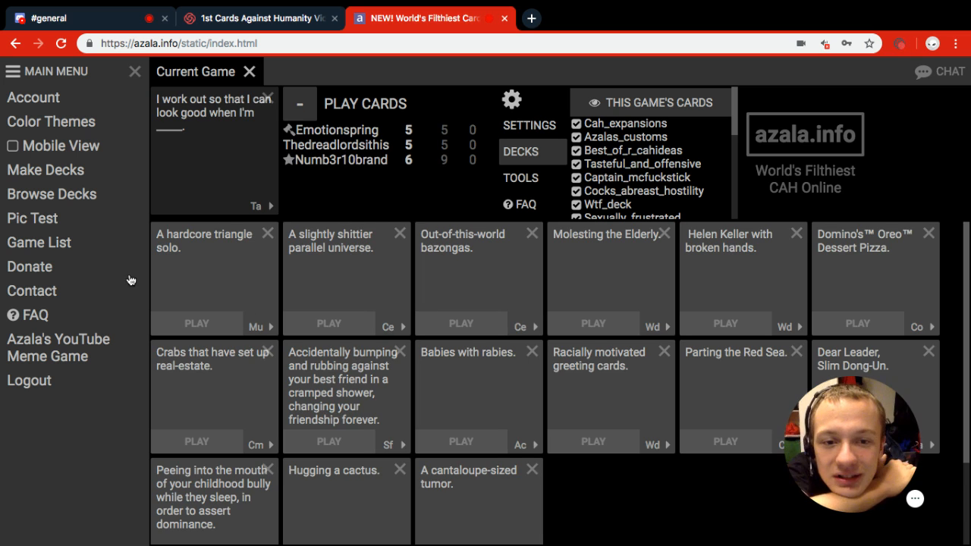
pyautogui.scroll(-3)
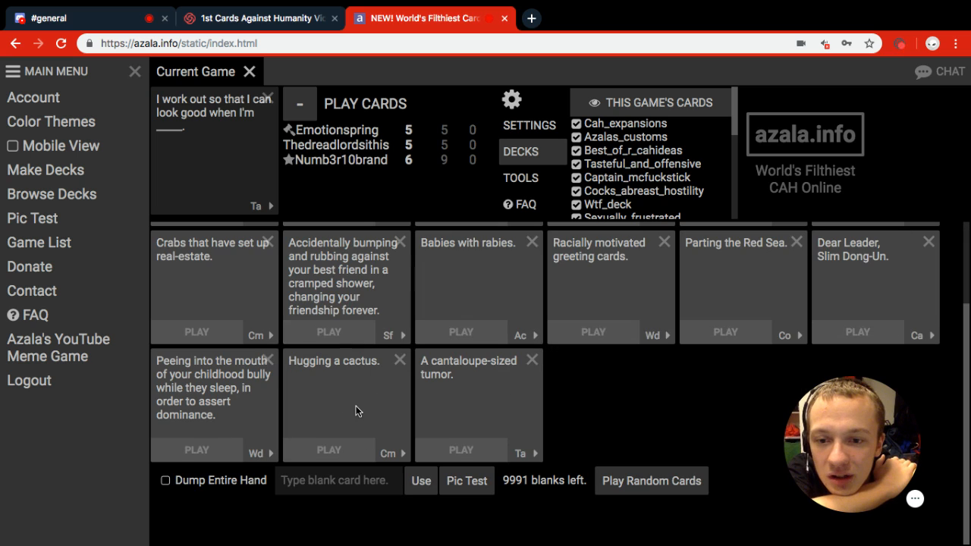
pyautogui.scroll(-3)
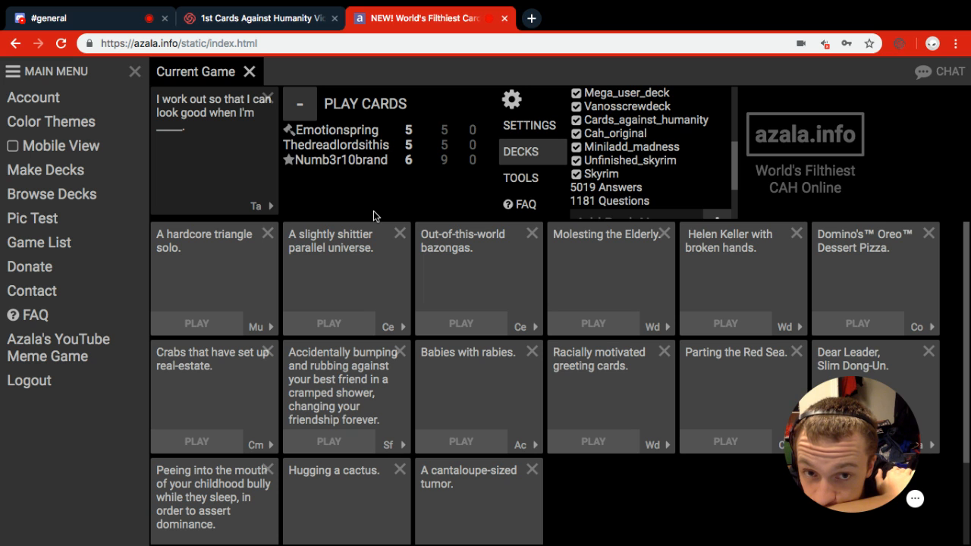
pyautogui.scroll(-3)
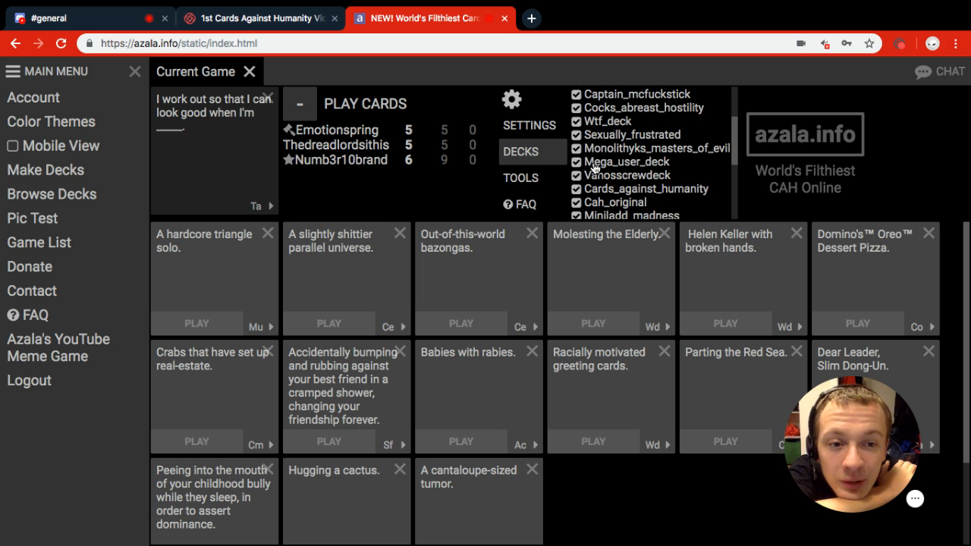
pyautogui.moveTo(515, 186)
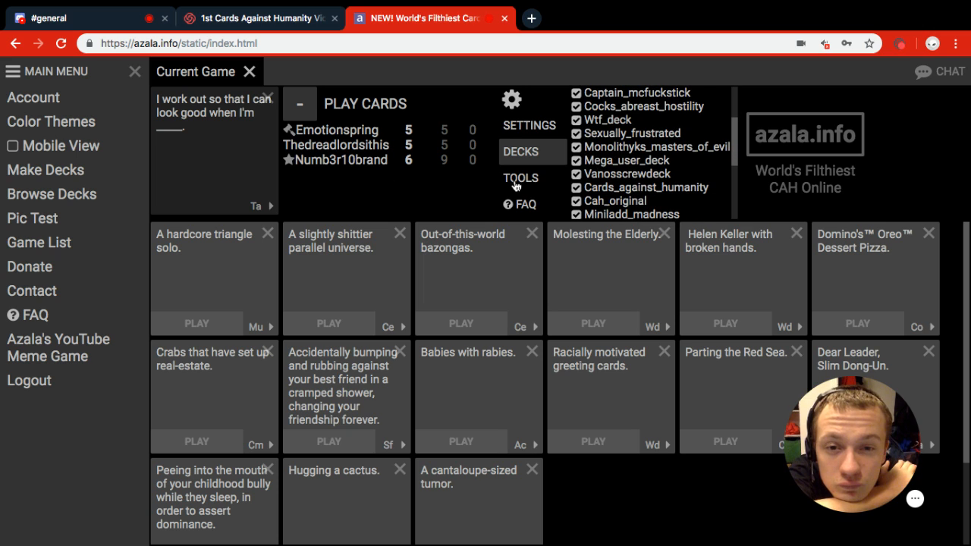
# - View the TOOLS options like Reset Game and Show Old Rounds, then return to DECKS
pyautogui.click(521, 177)
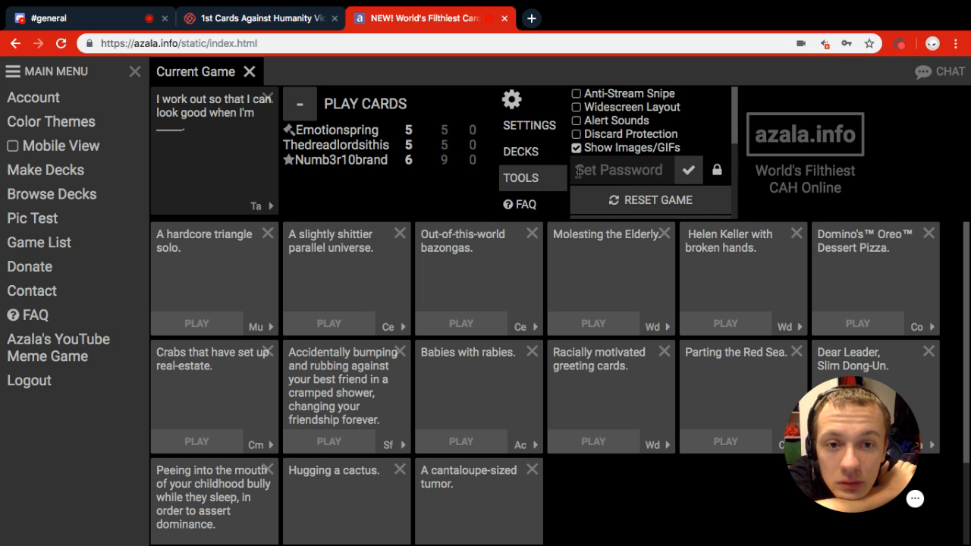
pyautogui.click(520, 178)
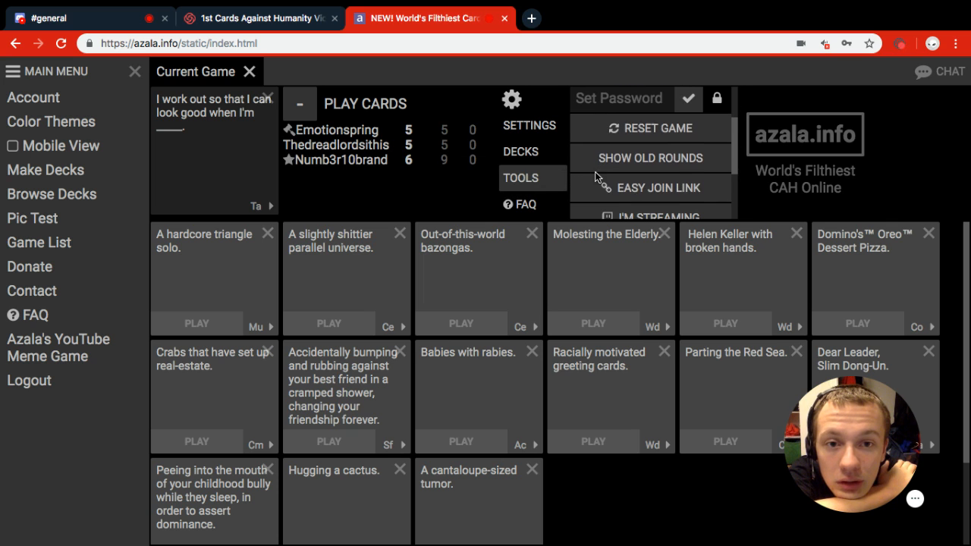
pyautogui.click(520, 151)
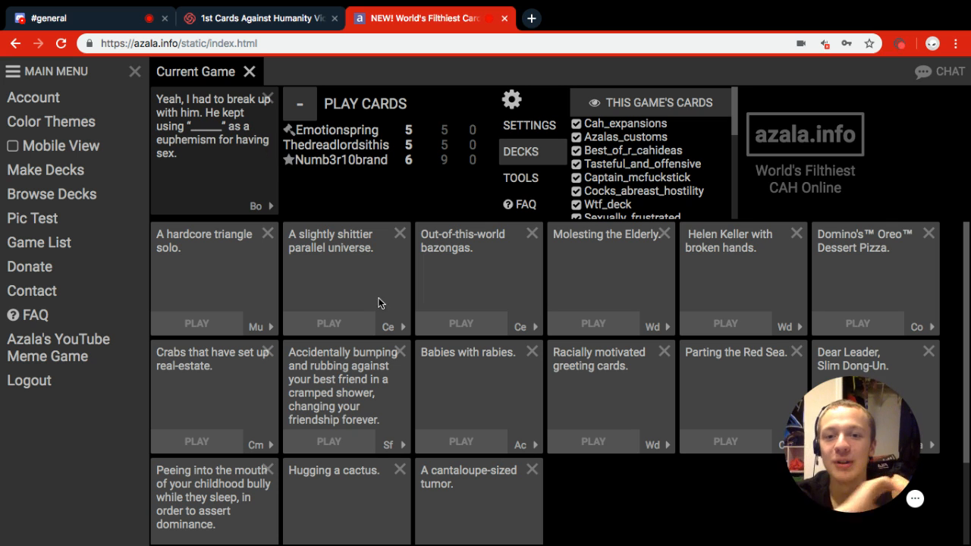
# - Type 'squeezed wieners' into the blank answer card for the euphemism prompt
pyautogui.scroll(-3)
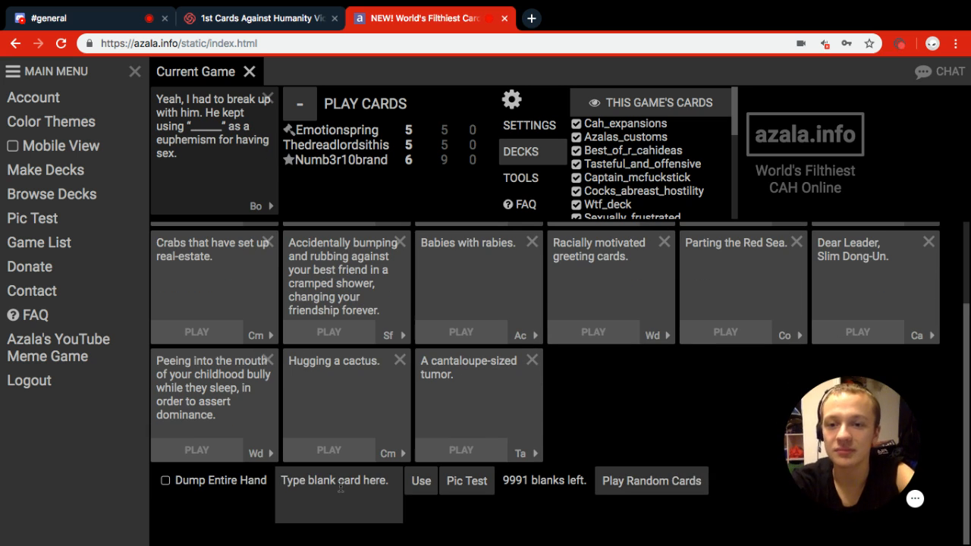
pyautogui.write('s')
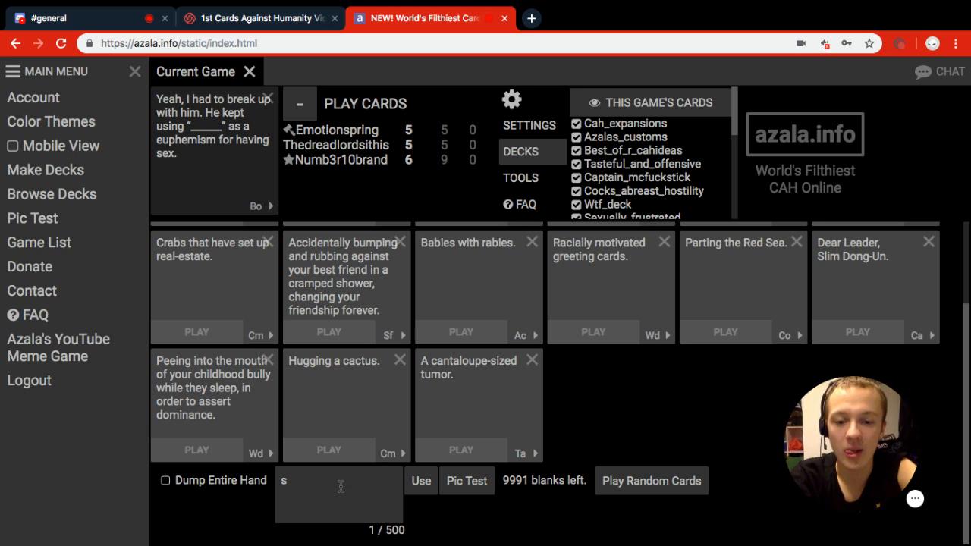
pyautogui.write('queezed')
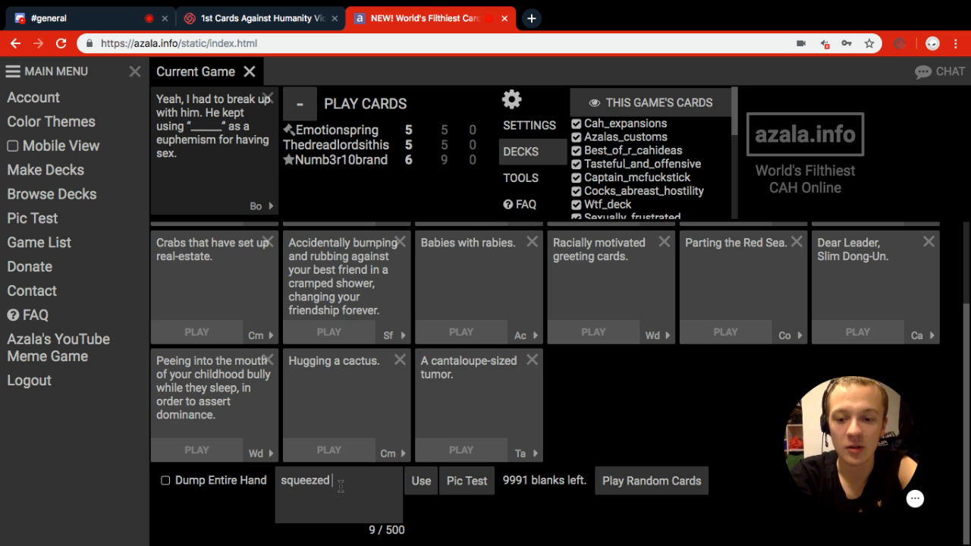
pyautogui.write('wieners')
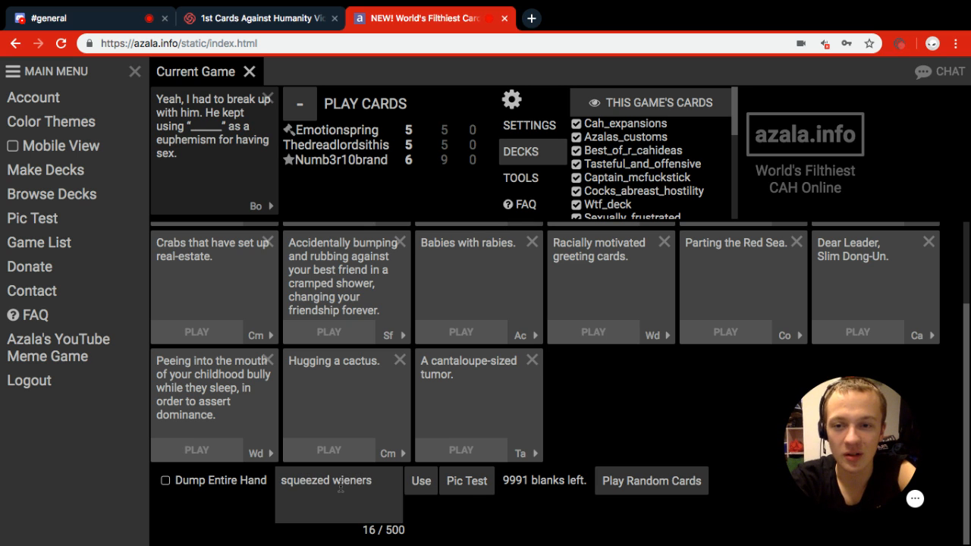